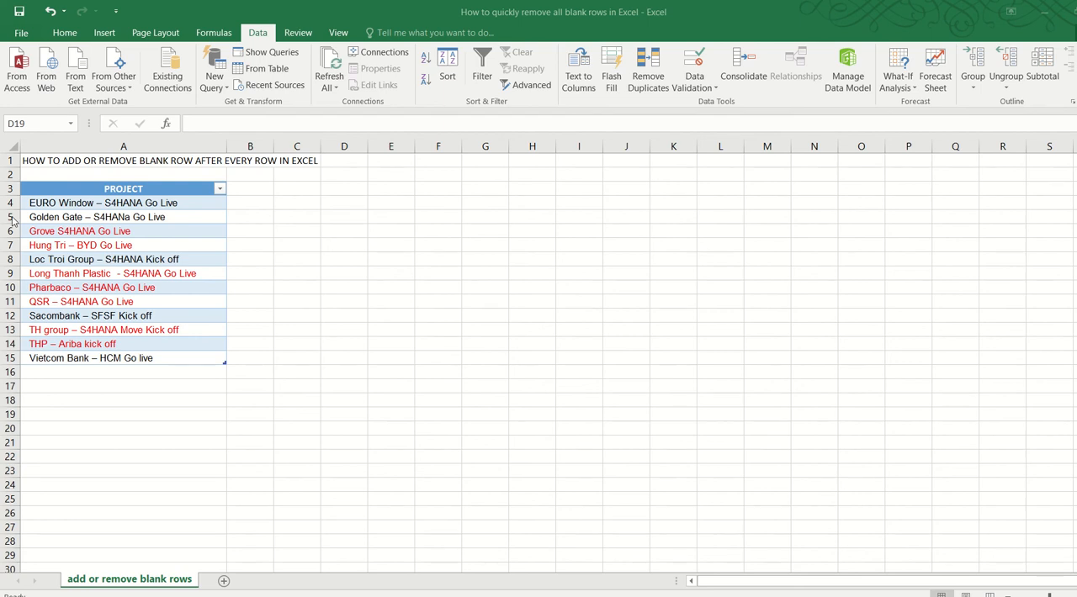
Label B3 'ORDER' and start the numbering with 1 in B4
{"action": "right_click", "coordinate": [10, 217]}
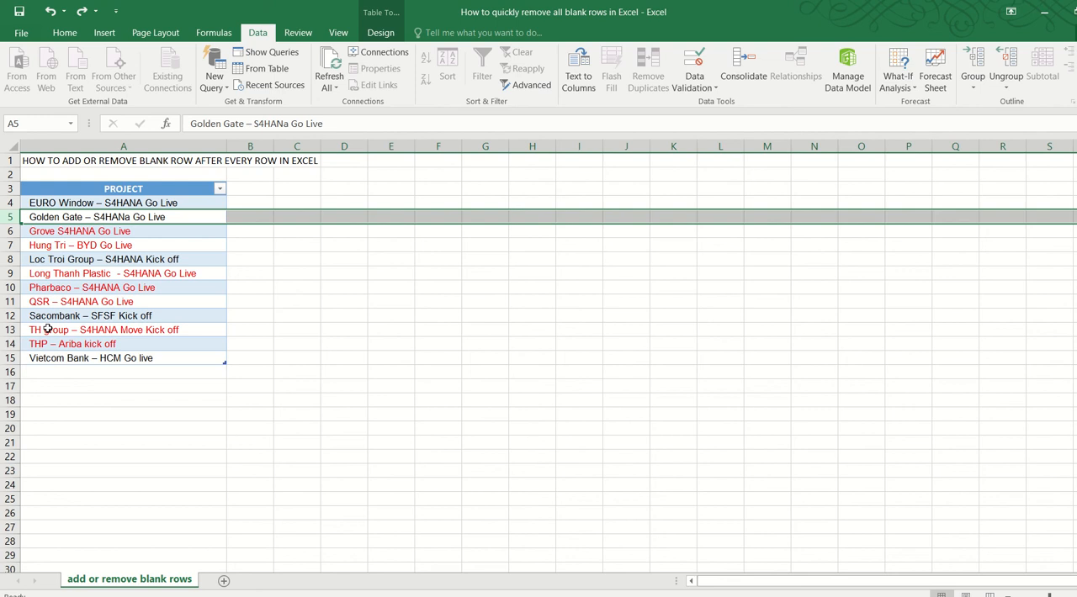
{"action": "mouse_move", "coordinate": [241, 196]}
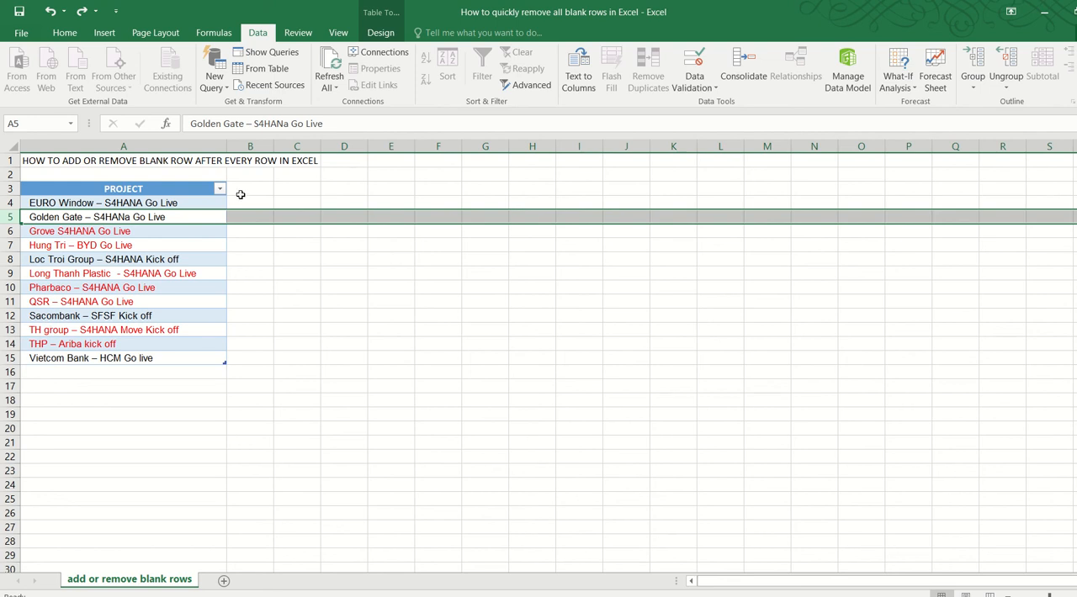
{"action": "left_click", "coordinate": [249, 189]}
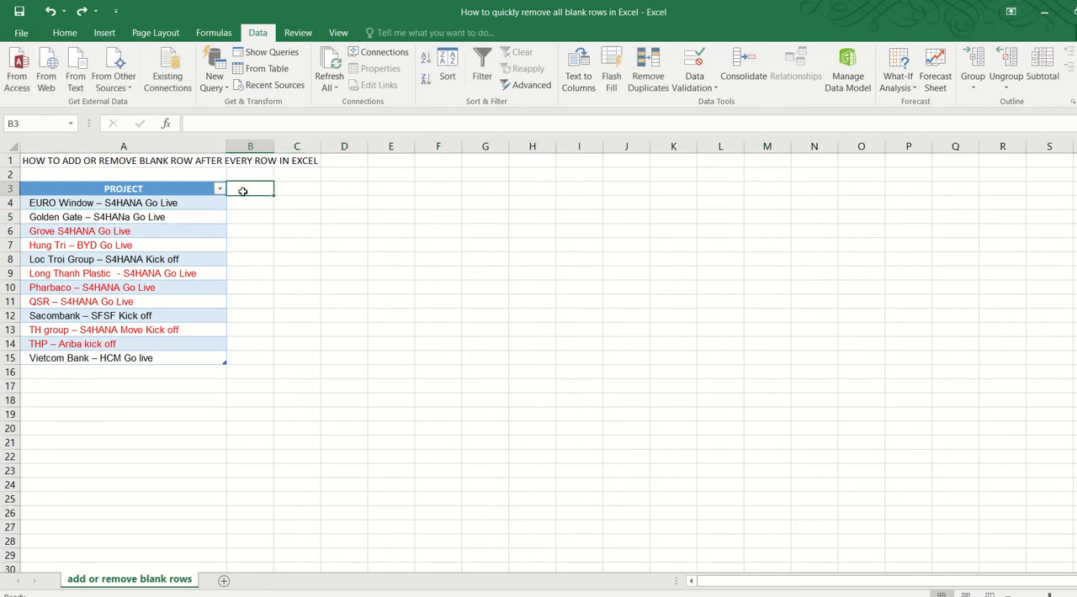
{"action": "type", "text": "ÔDER"}
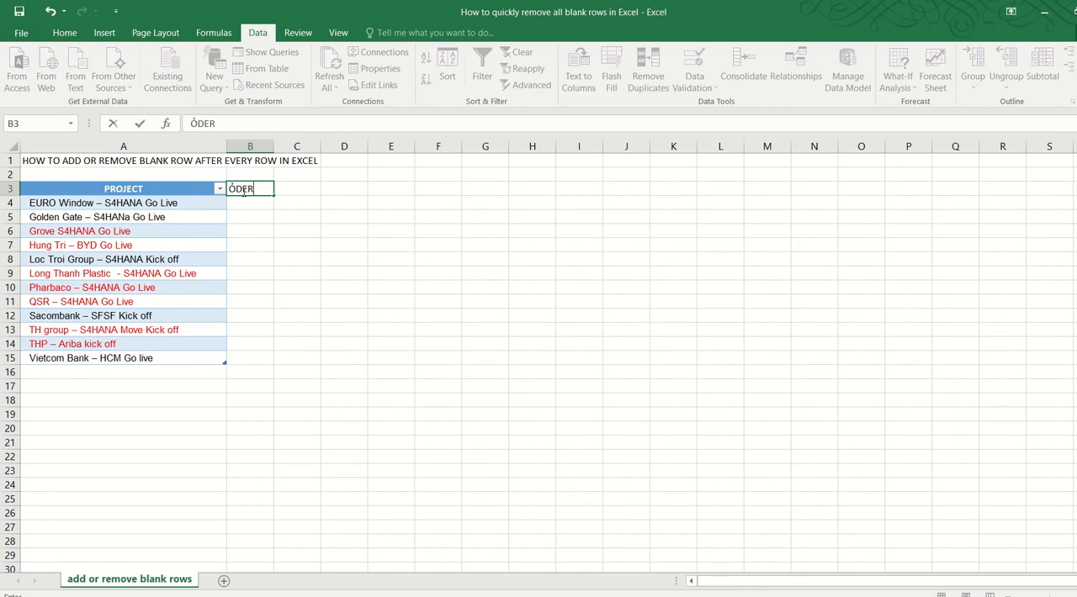
{"action": "type", "text": "ORDER"}
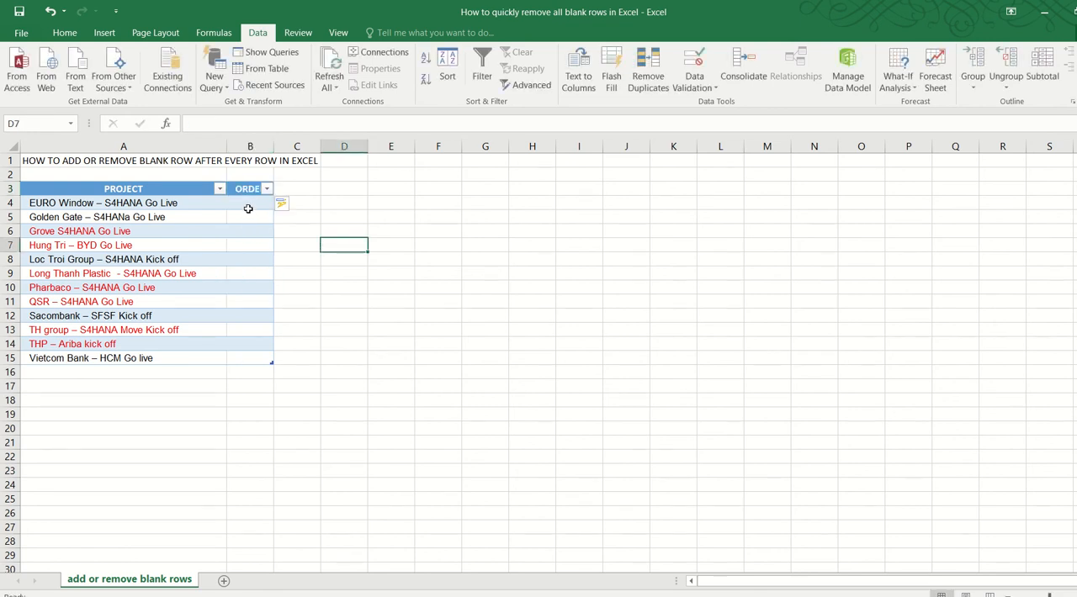
{"action": "left_click", "coordinate": [249, 202]}
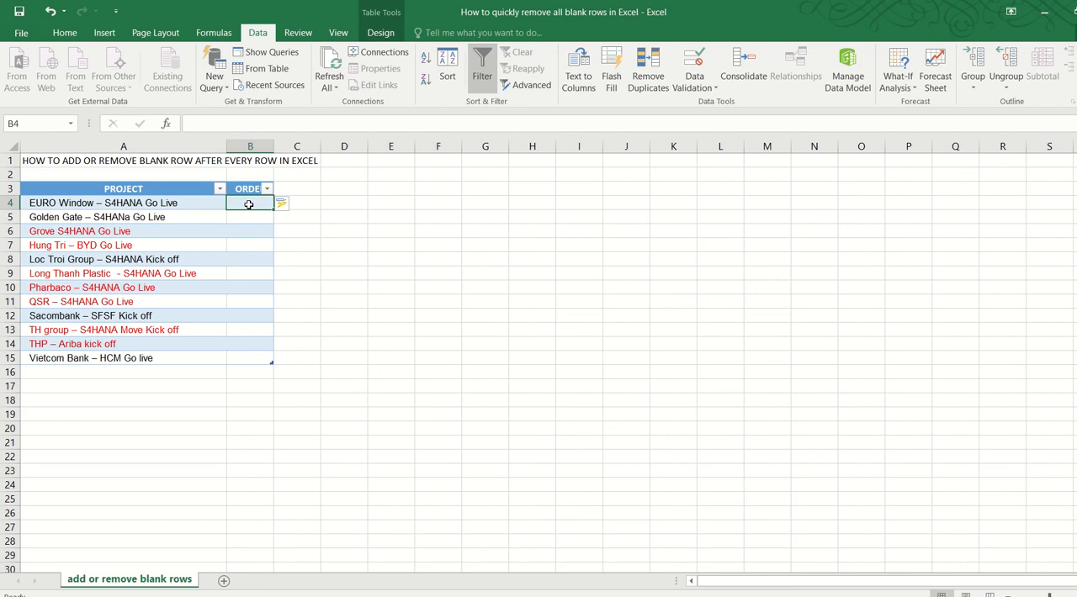
{"action": "type", "text": "1"}
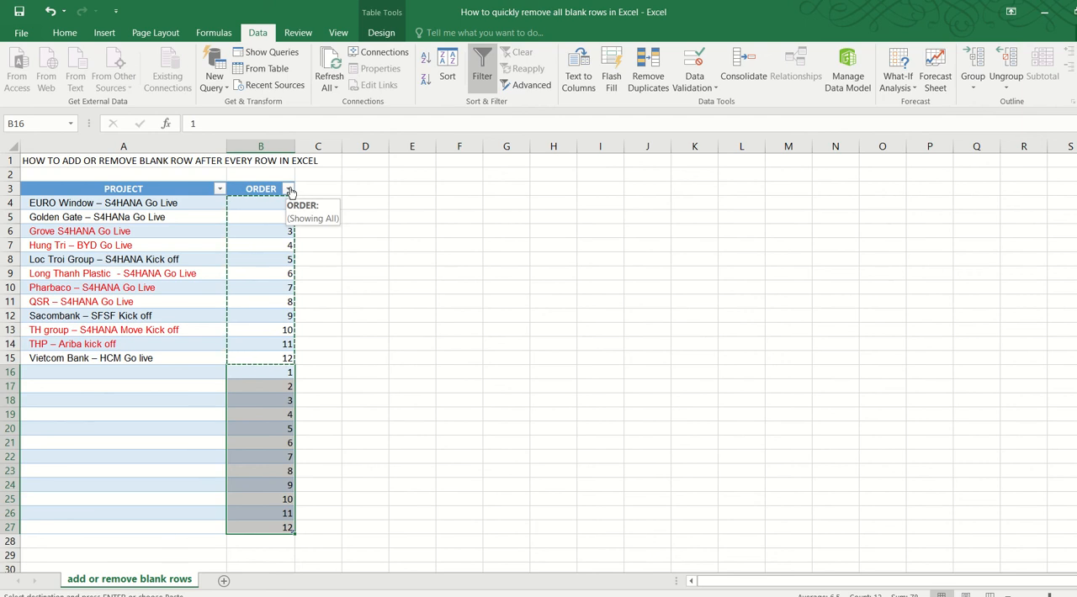
Sort ORDER smallest to largest from its filter menu, interleaving the blank rows
{"action": "left_click", "coordinate": [290, 189]}
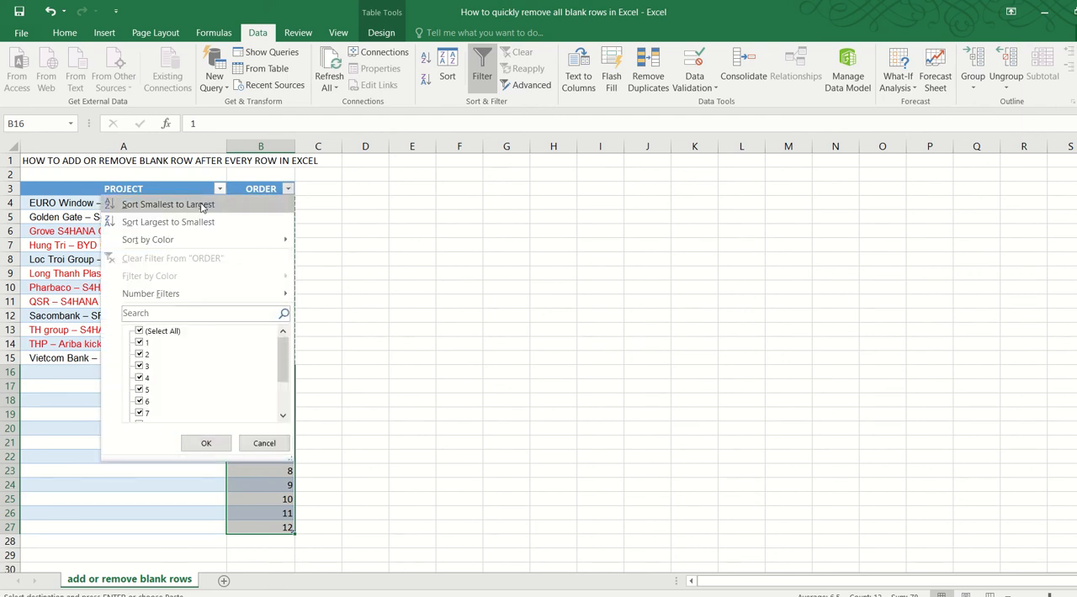
{"action": "left_click", "coordinate": [205, 444]}
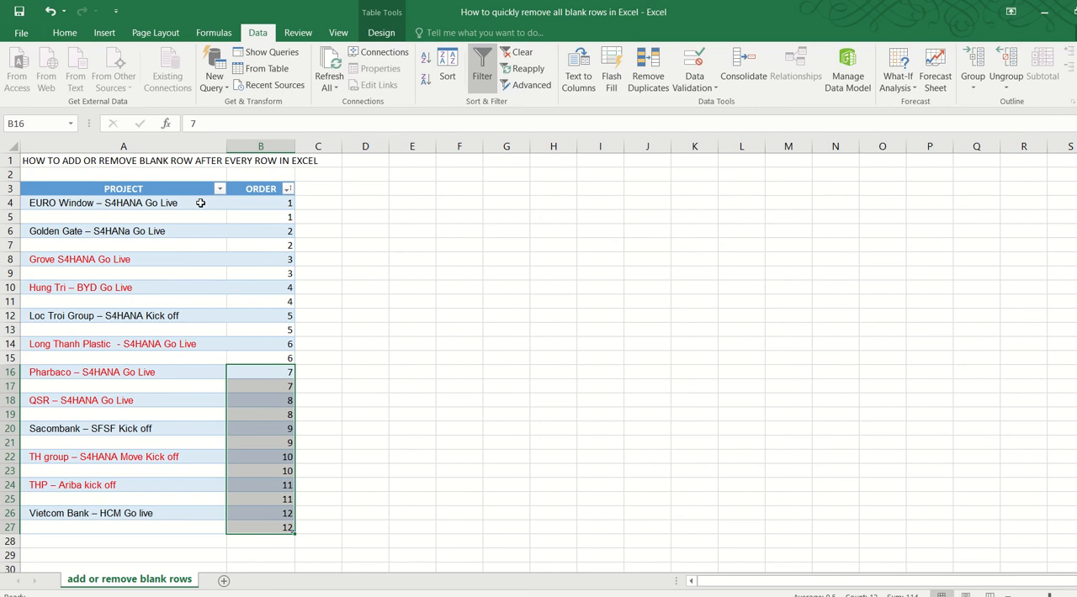
{"action": "mouse_move", "coordinate": [199, 214]}
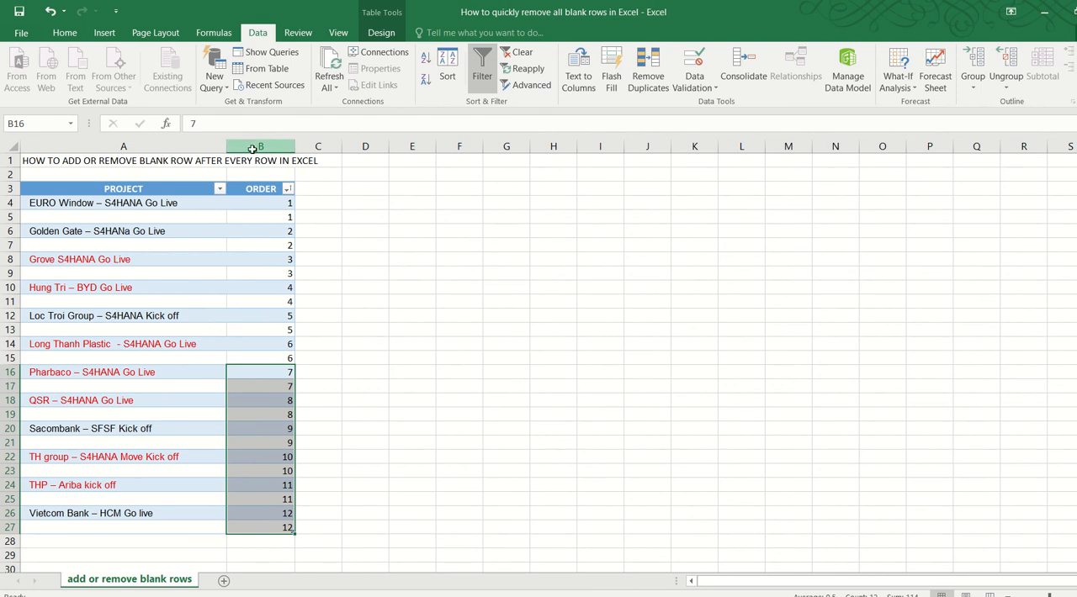
Delete helper column B so only projects and blank rows remain
{"action": "right_click", "coordinate": [259, 147]}
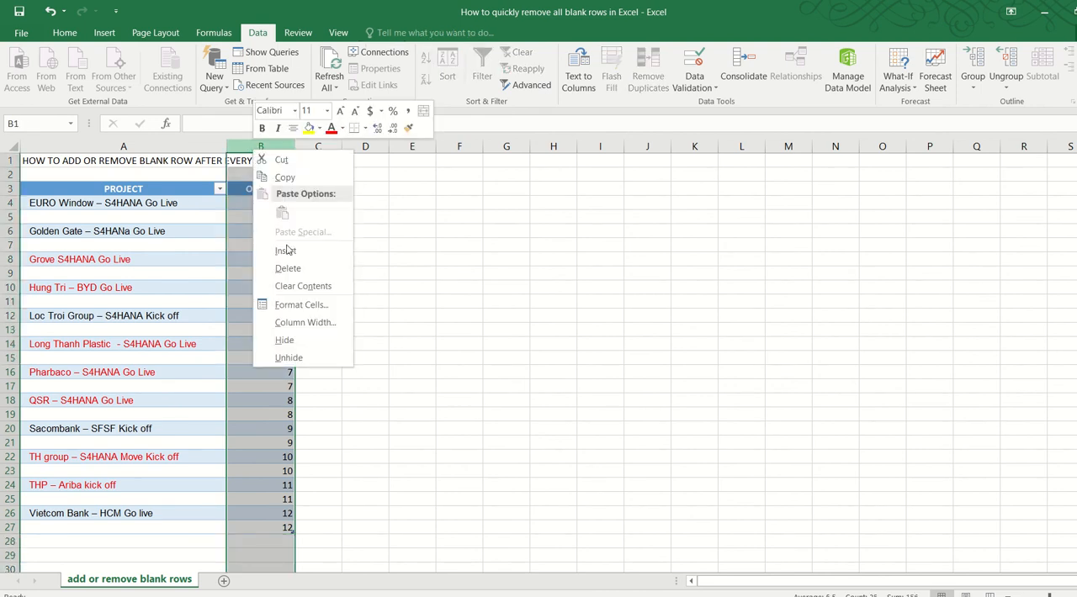
{"action": "left_click", "coordinate": [286, 249]}
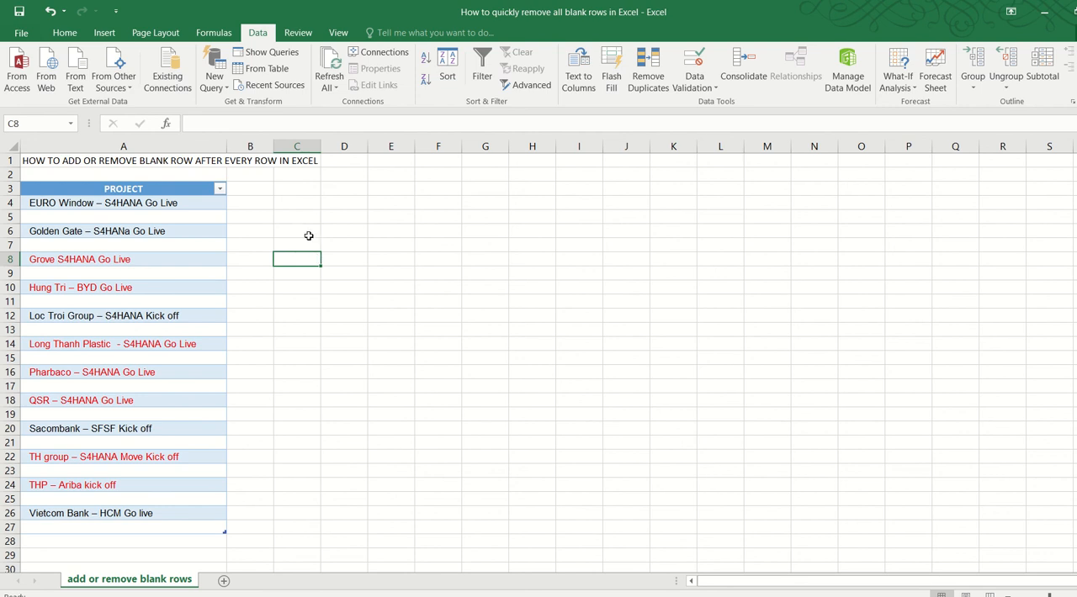
{"action": "mouse_move", "coordinate": [244, 226]}
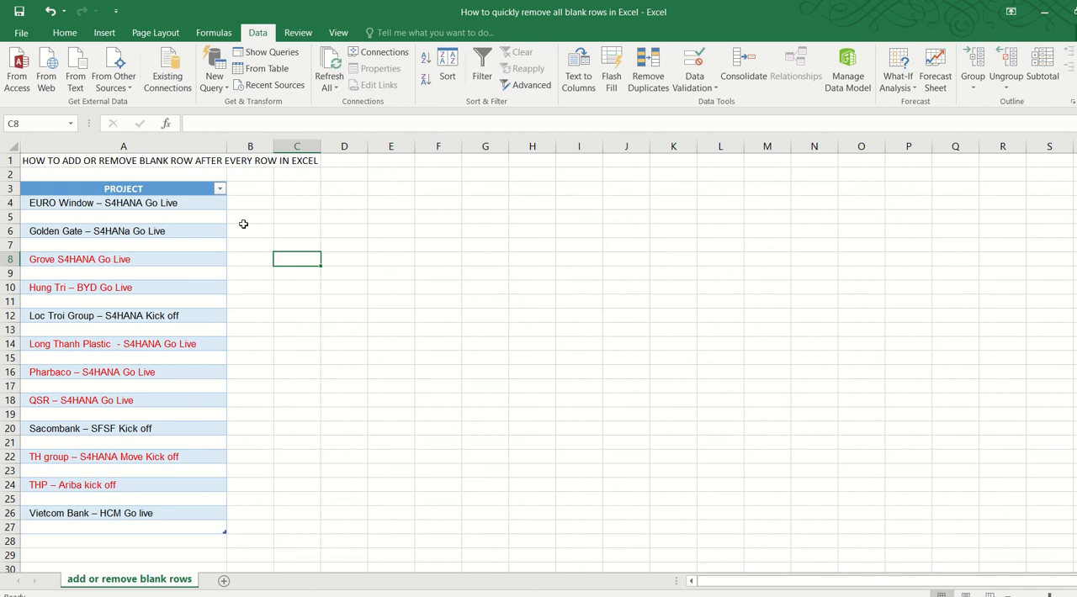
{"action": "mouse_move", "coordinate": [238, 229]}
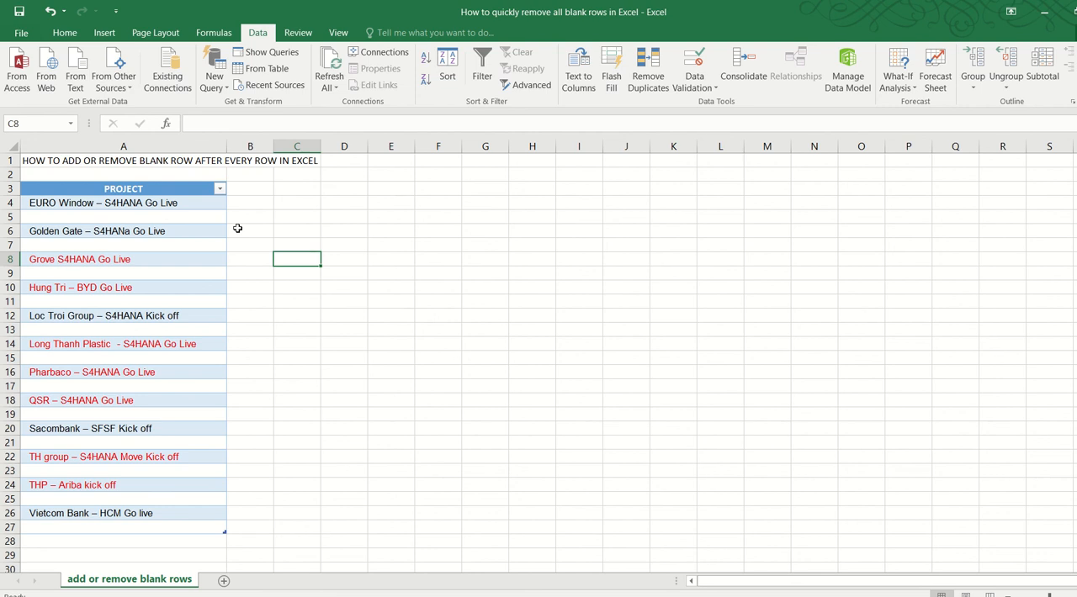
{"action": "mouse_move", "coordinate": [205, 224]}
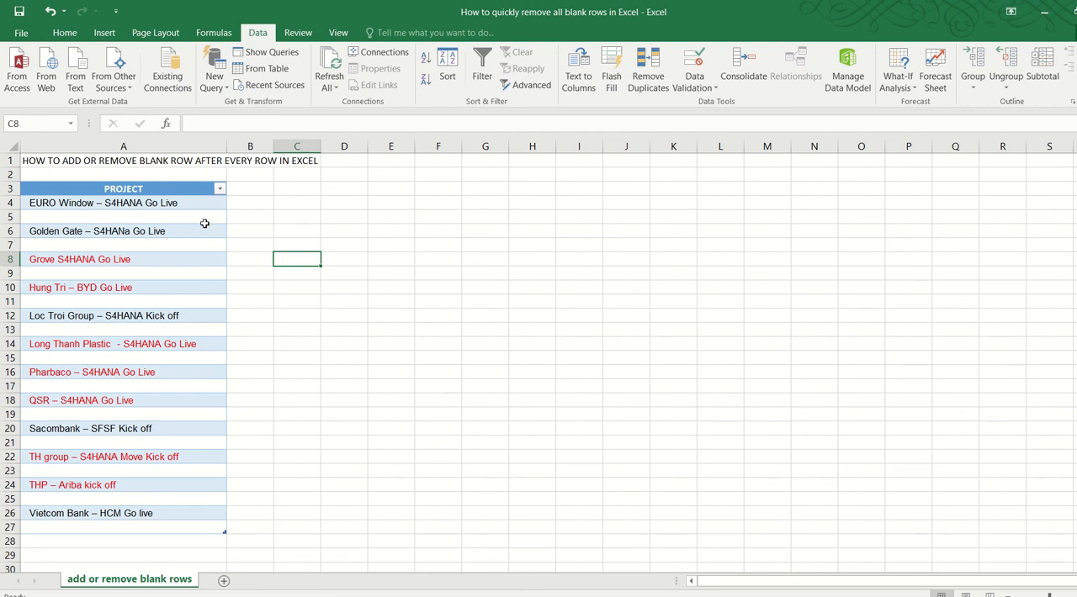
Select the project range and pick only its blank cells via Go To Special
{"action": "left_click", "coordinate": [125, 260]}
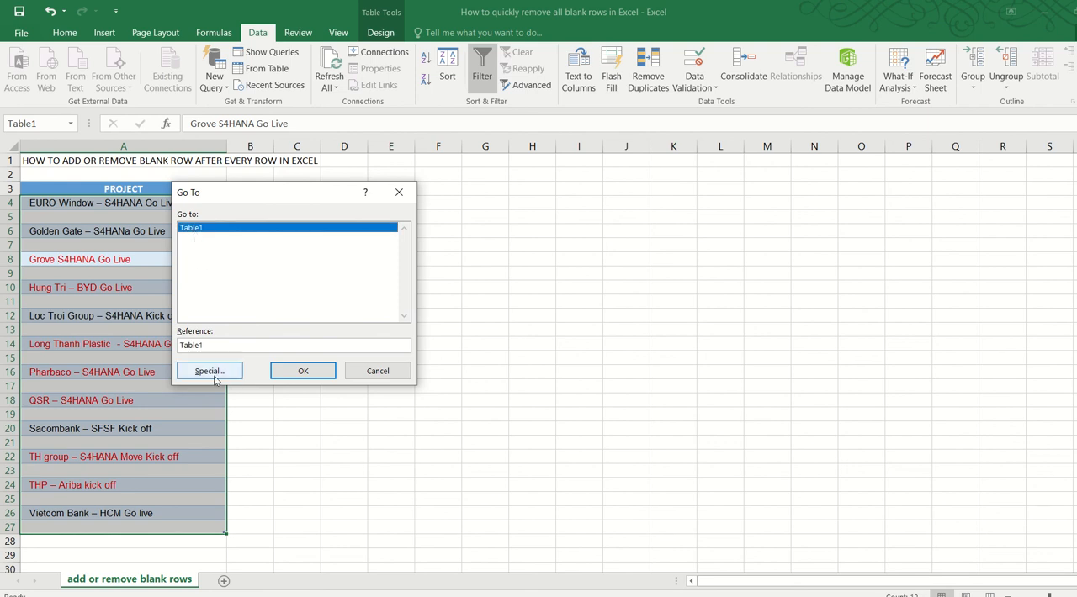
{"action": "left_click", "coordinate": [209, 370]}
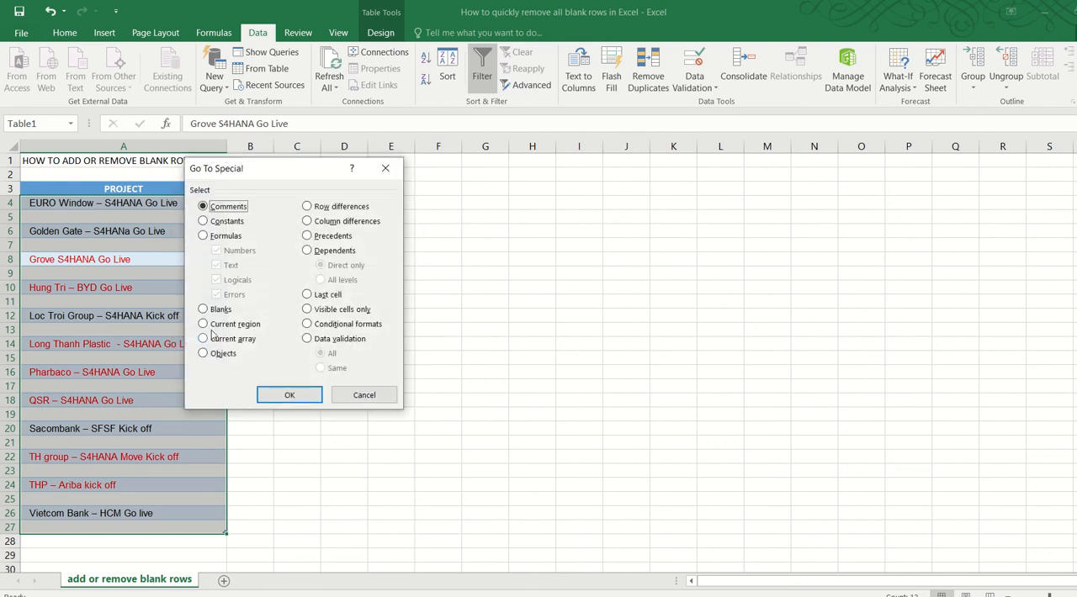
{"action": "left_click", "coordinate": [202, 309]}
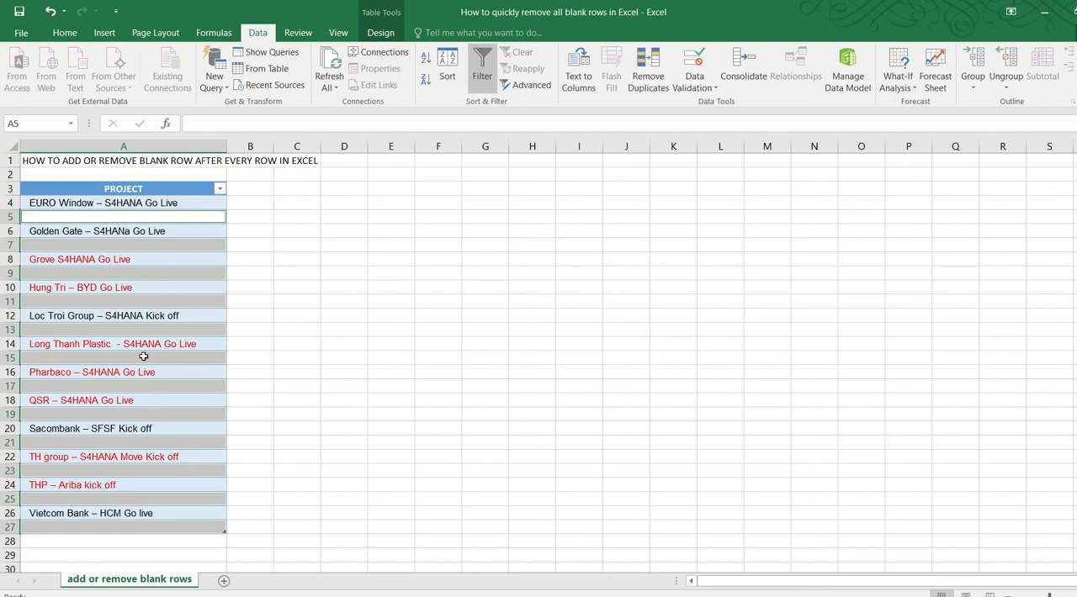
{"action": "right_click", "coordinate": [143, 357]}
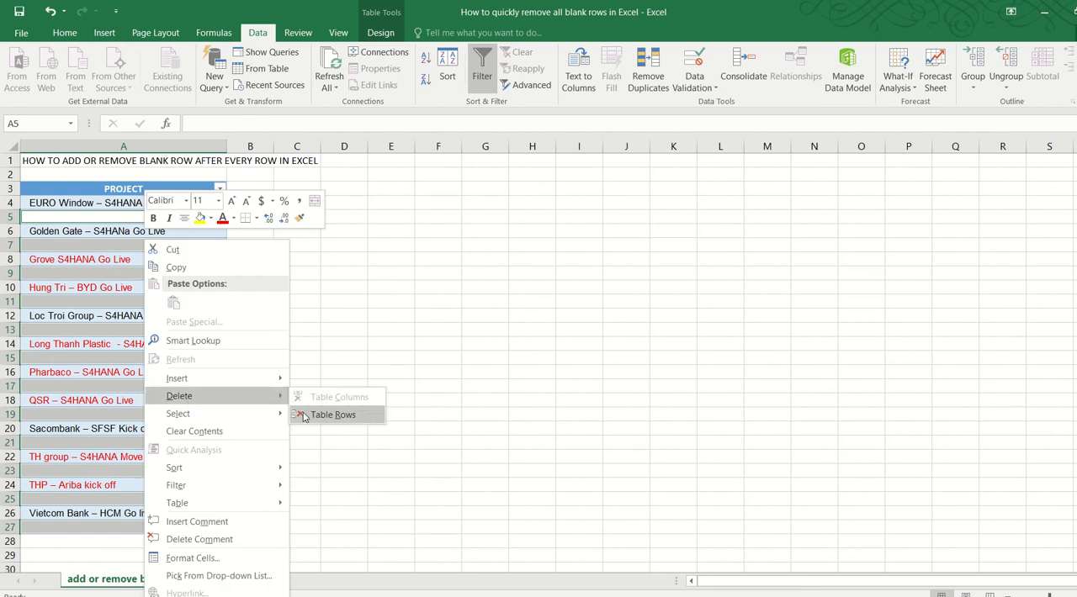
{"action": "left_click", "coordinate": [333, 414]}
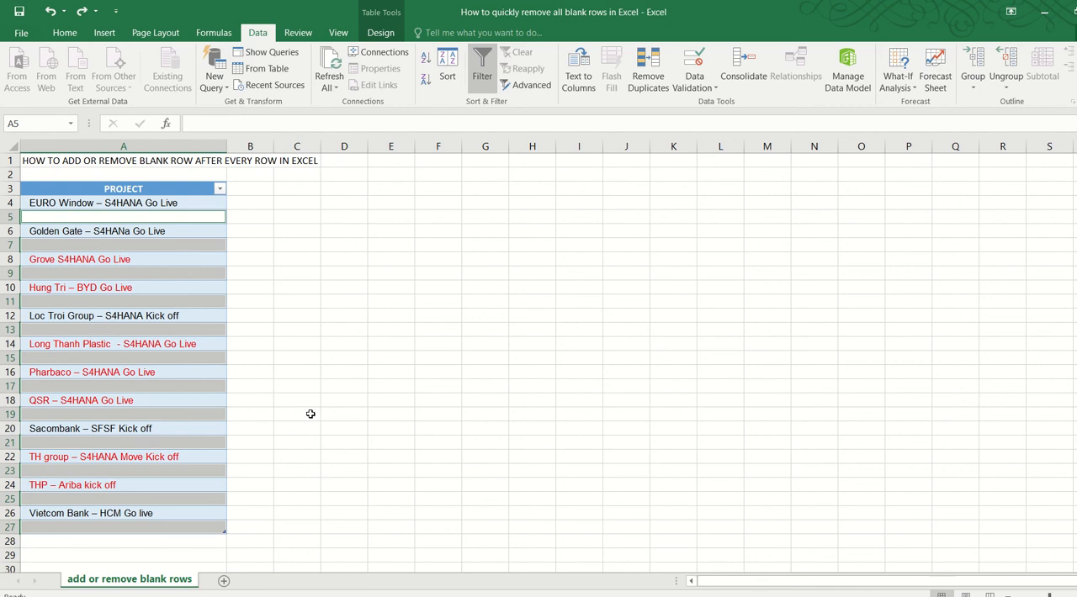
{"action": "mouse_move", "coordinate": [216, 394]}
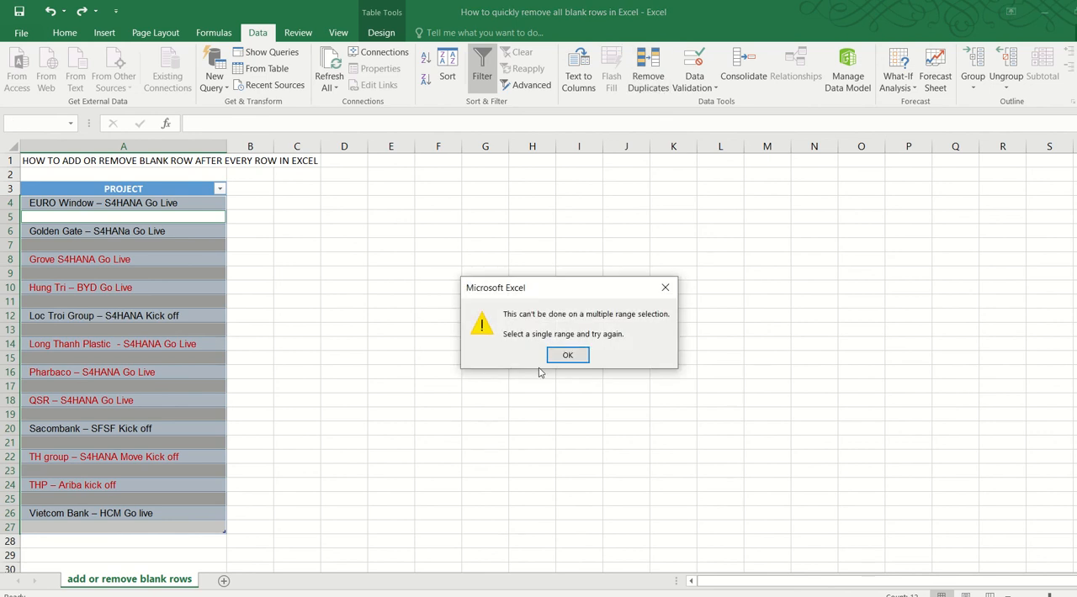
{"action": "left_click", "coordinate": [567, 353]}
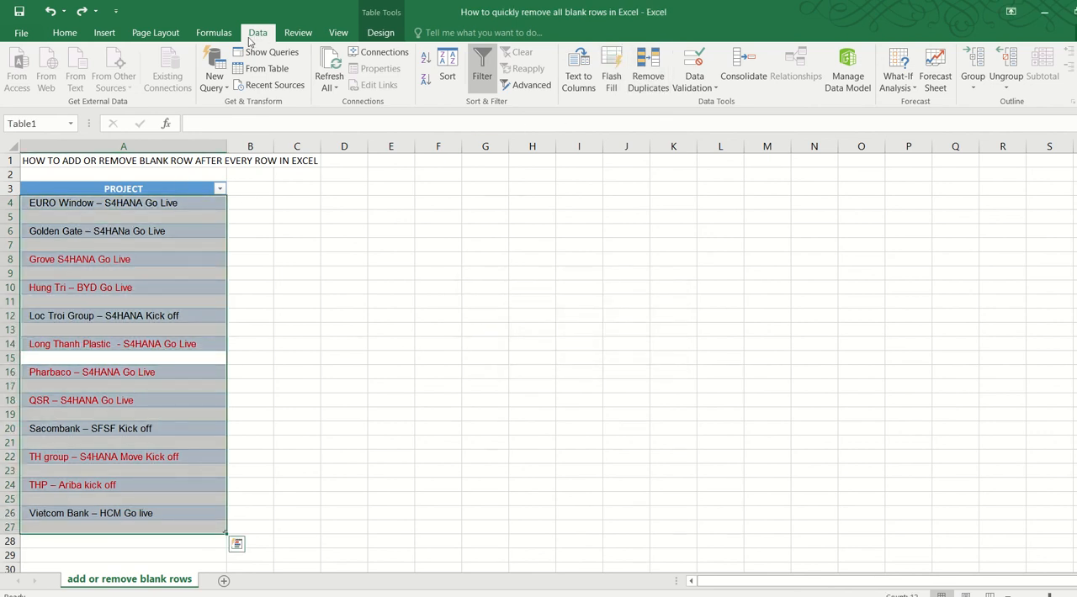
Run Remove Duplicates on the PROJECT column to collapse the blank rows
{"action": "left_click", "coordinate": [646, 70]}
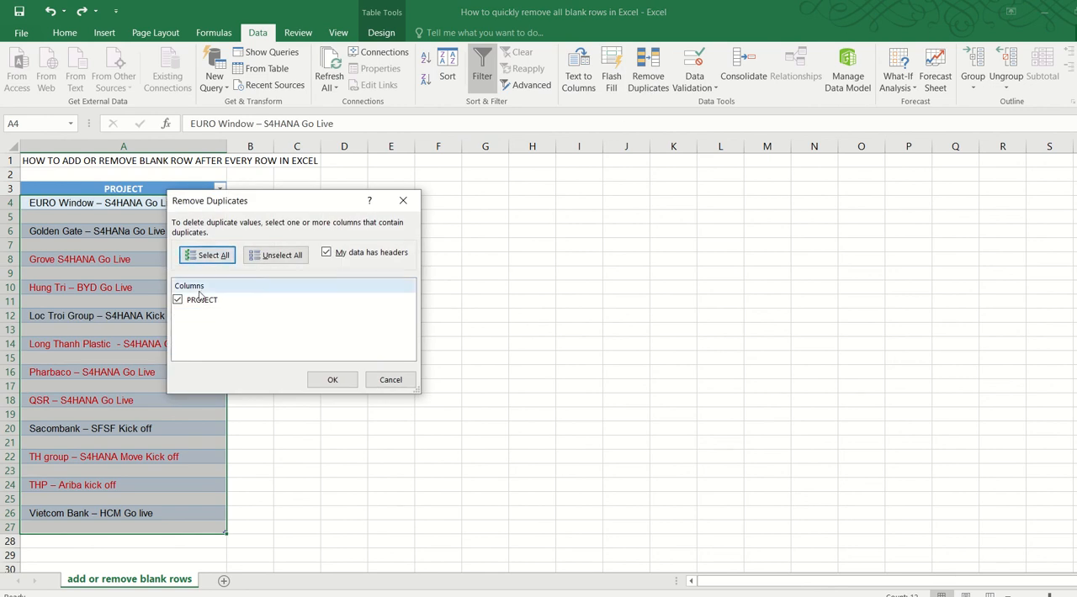
{"action": "left_click", "coordinate": [333, 381]}
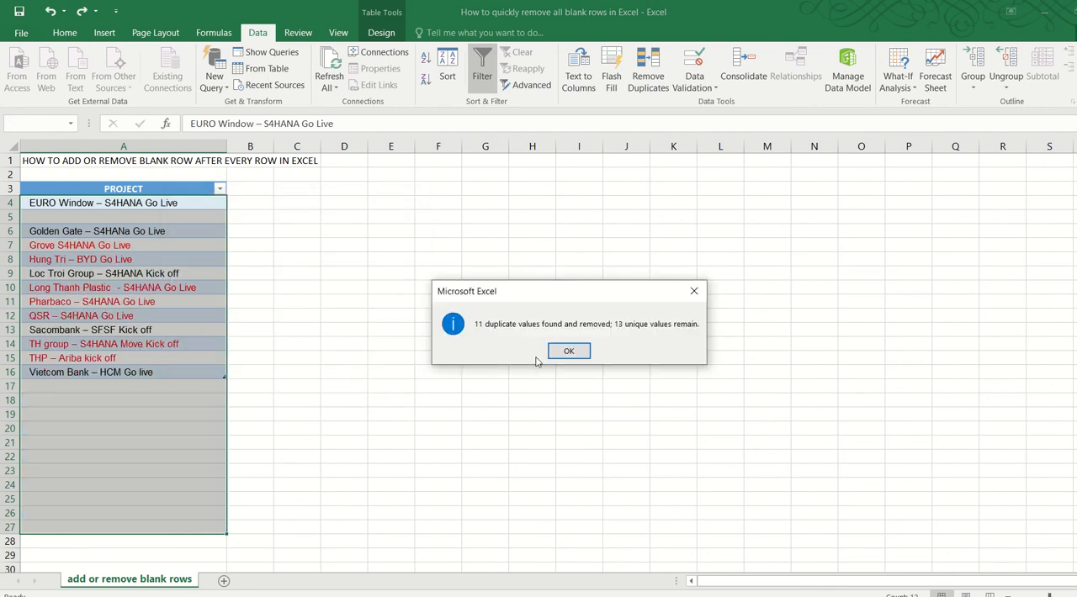
{"action": "left_click", "coordinate": [569, 350]}
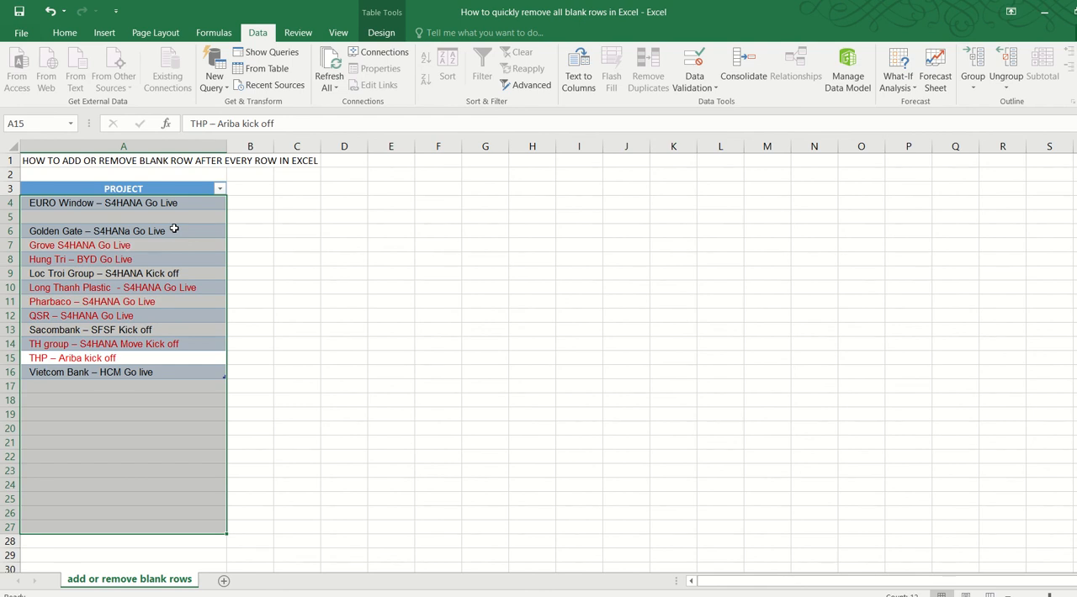
Delete the leftover empty table row below EURO Window
{"action": "left_click", "coordinate": [124, 218]}
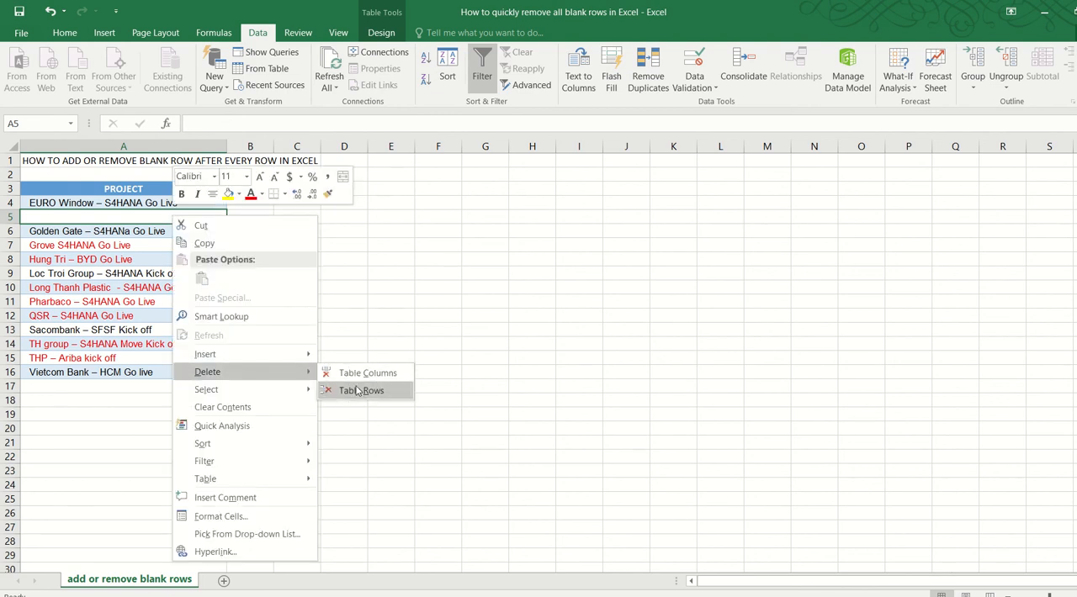
{"action": "left_click", "coordinate": [360, 391]}
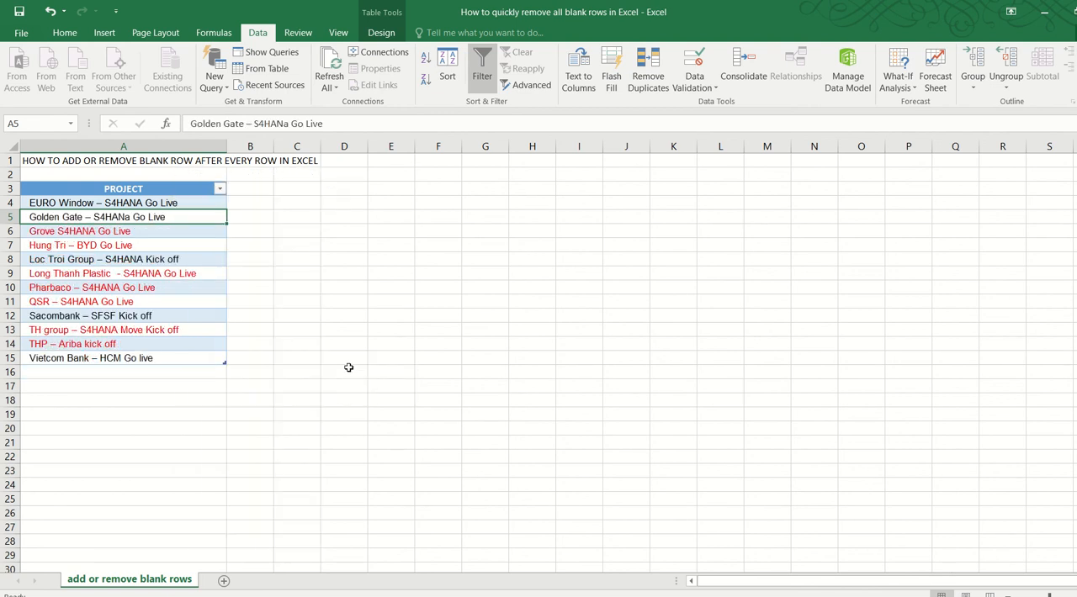